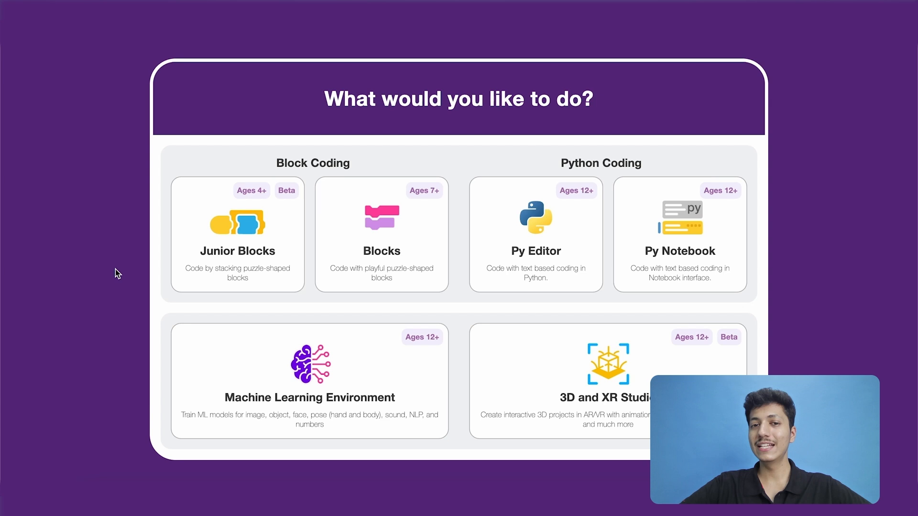
{"action": "mouse_move", "coordinate": [503, 229]}
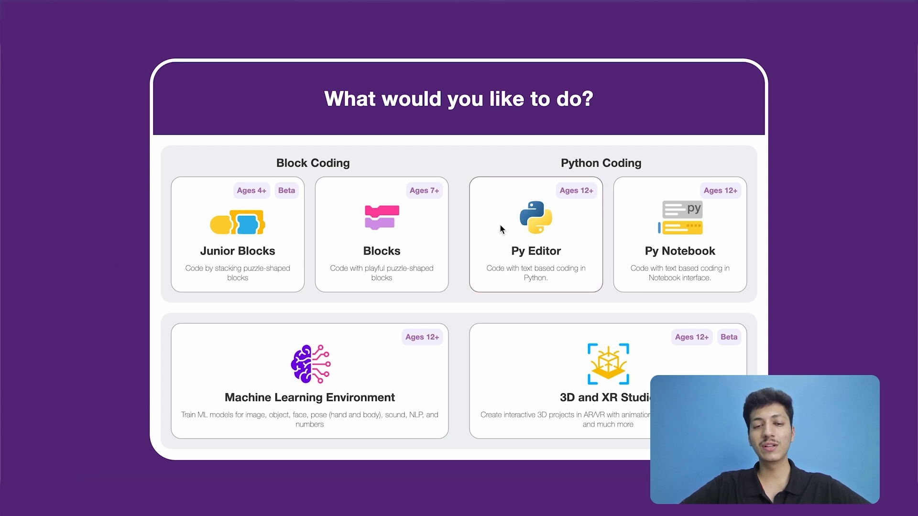
Launch the Py Editor from the start screen to get a Python terminal prompt.
{"action": "left_click", "coordinate": [534, 236]}
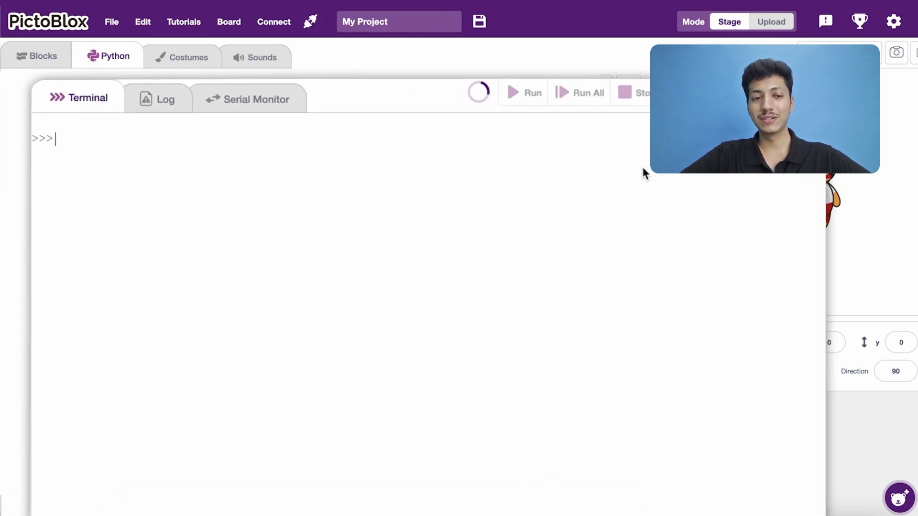
Run 'import pandas as pd' in the terminal to load pandas under the alias pd.
{"action": "type", "text": "import"}
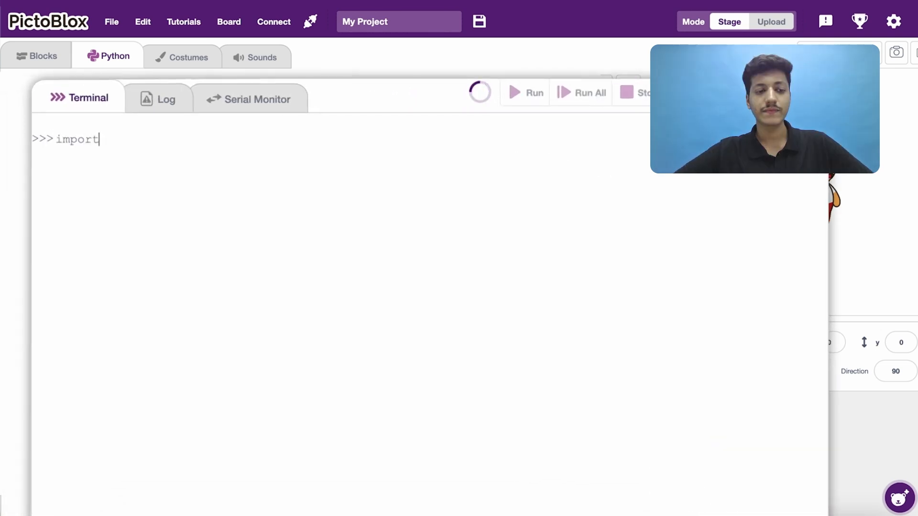
{"action": "type", "text": "pandas as p"}
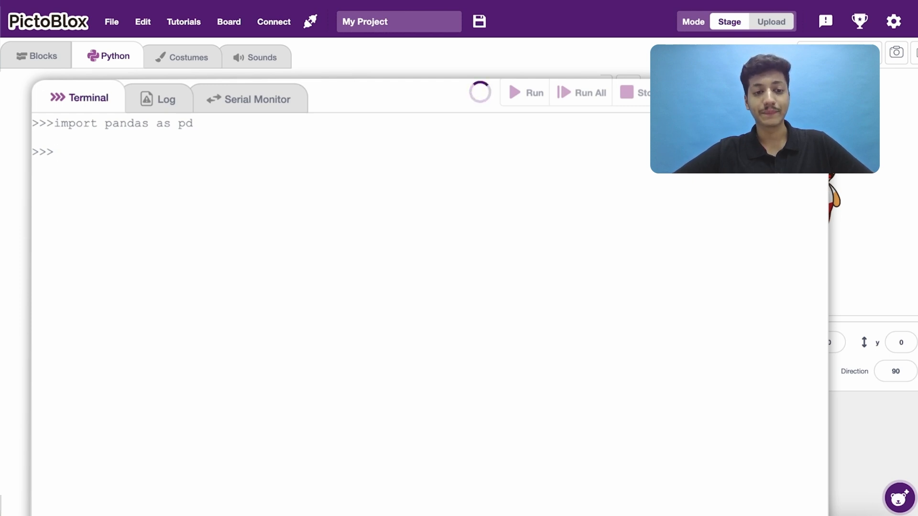
Begin 'data = {' and continue the dictionary onto a new line for its entries.
{"action": "type", "text": "dat"}
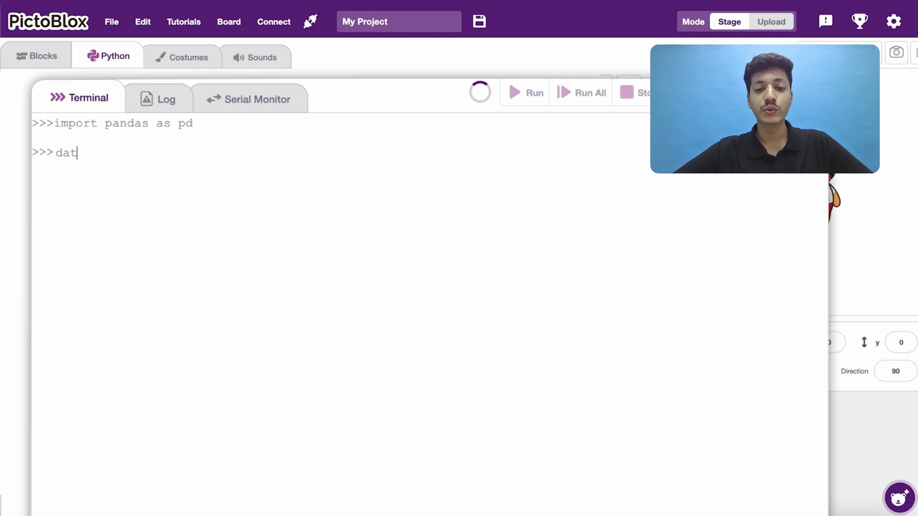
{"action": "type", "text": "a"}
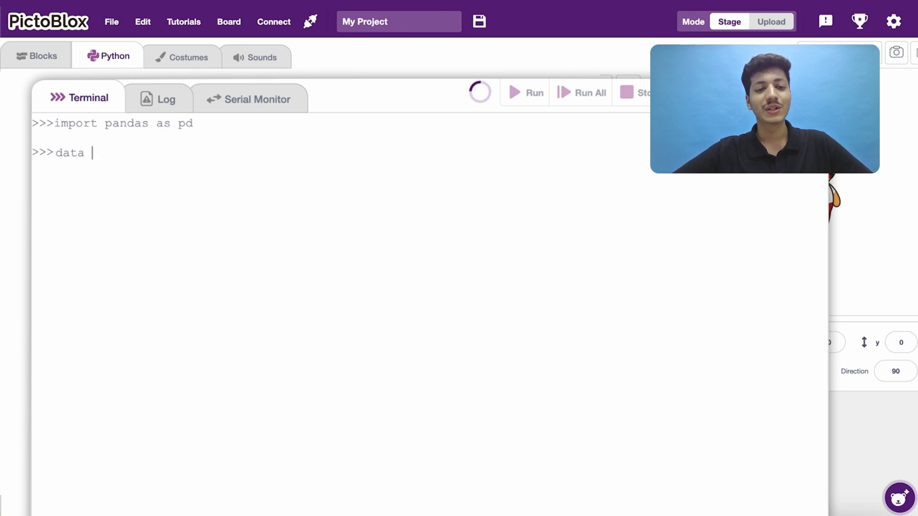
{"action": "type", "text": "= {"}
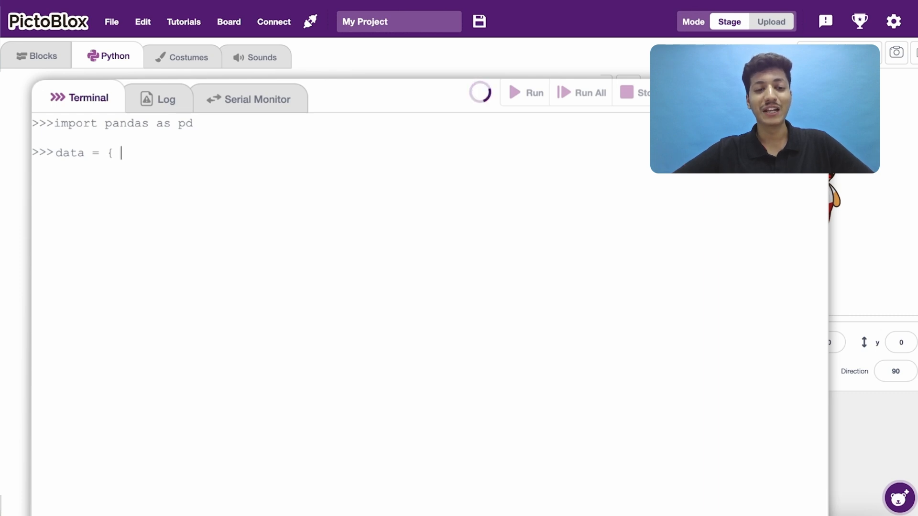
{"action": "key", "text": "Enter"}
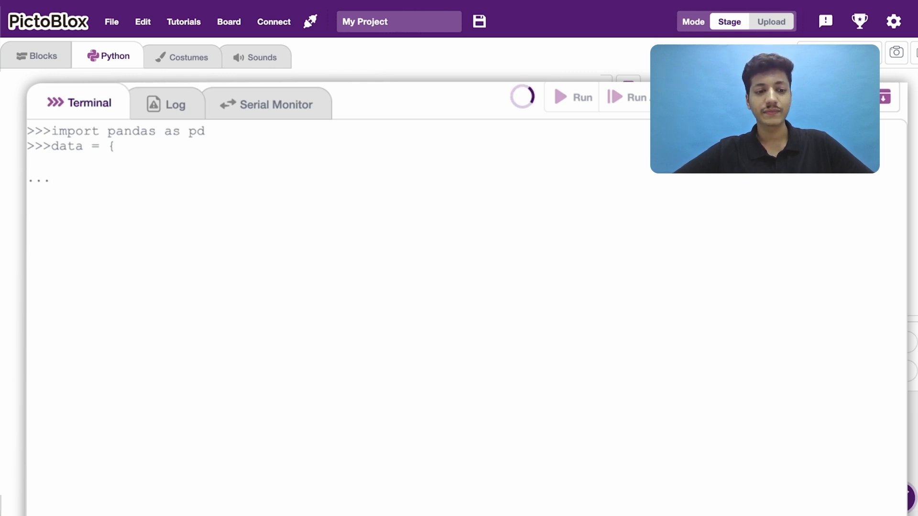
Fill the dictionary with Name ['Alice', 'Bob', 'Charlie'] and Age [24, 23, 21], closing the brace.
{"action": "type", "text": "'Name':"}
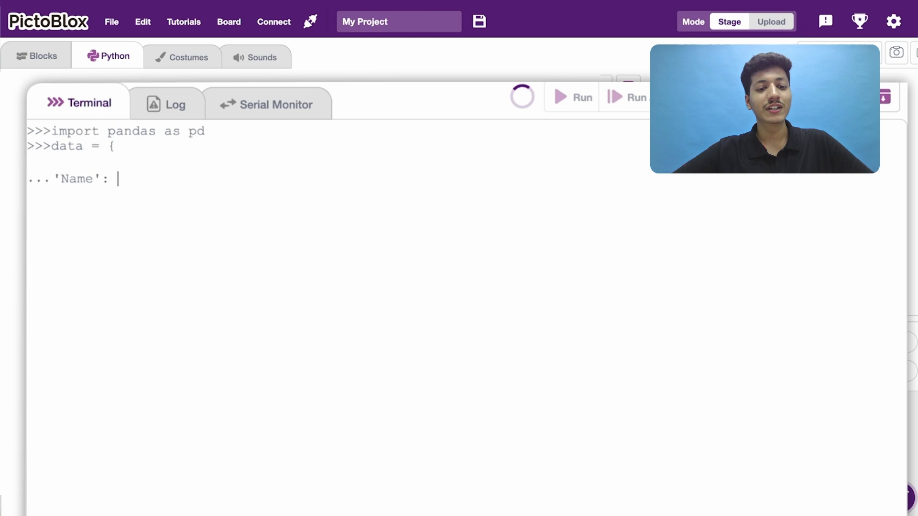
{"action": "type", "text": "['Alice', 'Bob"}
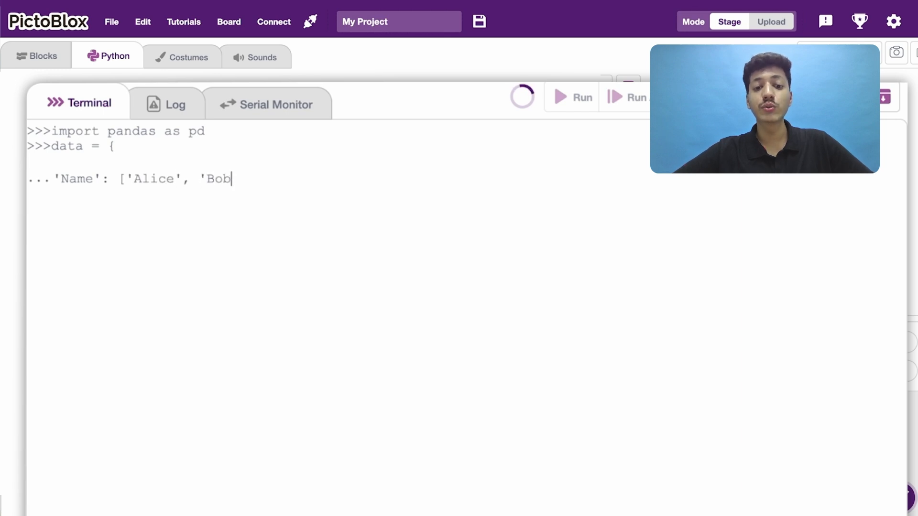
{"action": "type", "text": "', 'Charlie'],"}
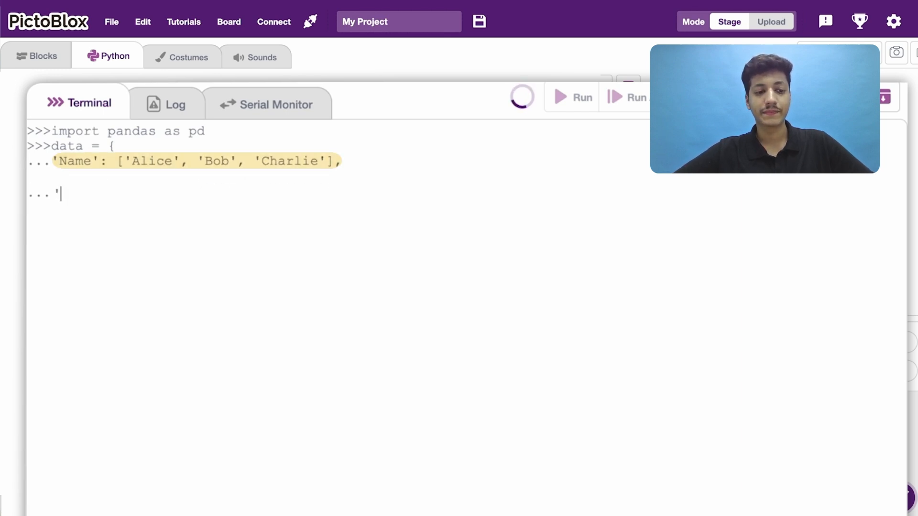
{"action": "type", "text": "'Age': [24, 2"}
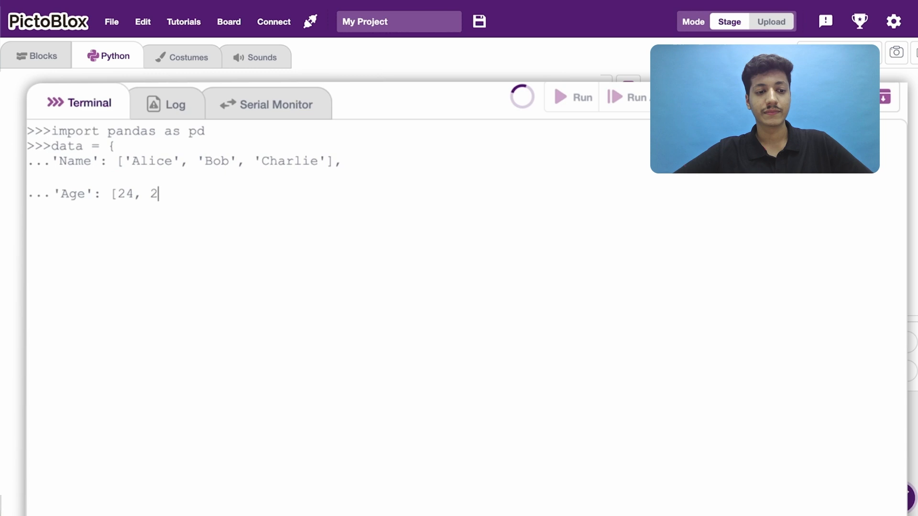
{"action": "type", "text": "3, 21] }"}
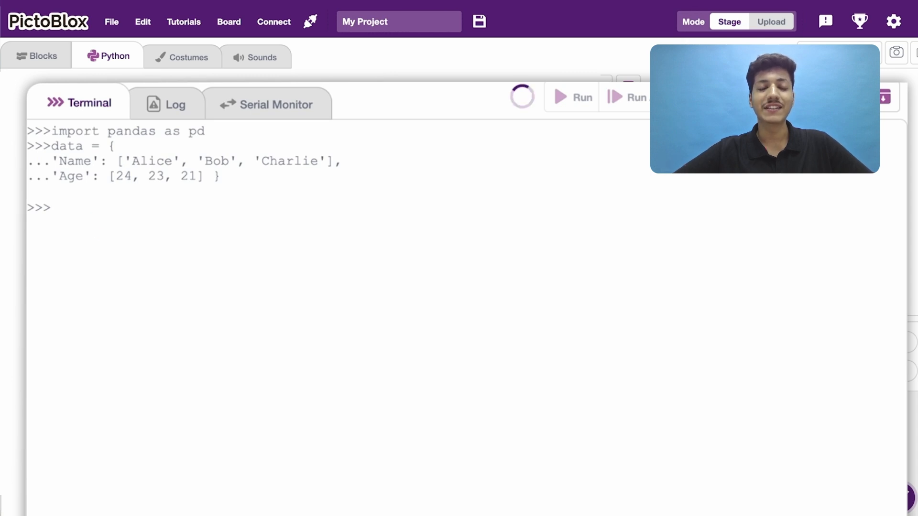
{"action": "type", "text": "df"}
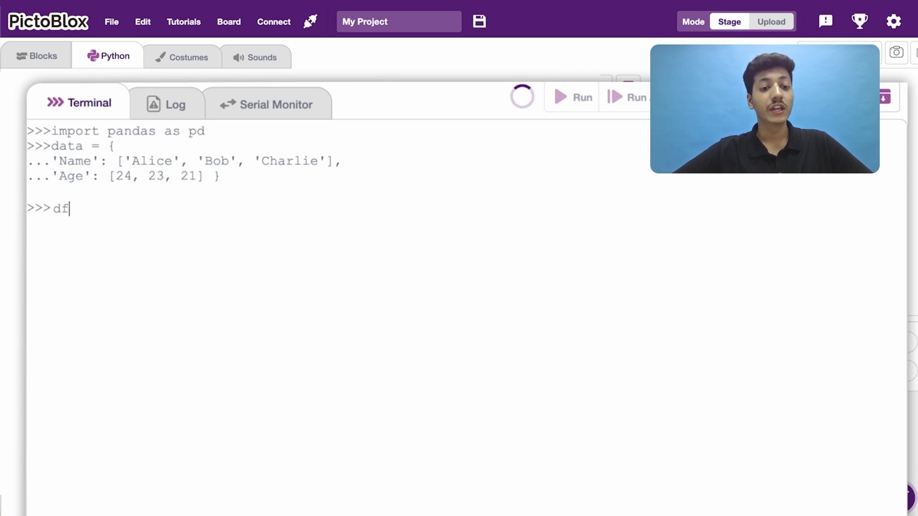
Build df = pd.DataFrame(data) and show its head with the three name–age rows.
{"action": "type", "text": "= pd.DataFrame(data"}
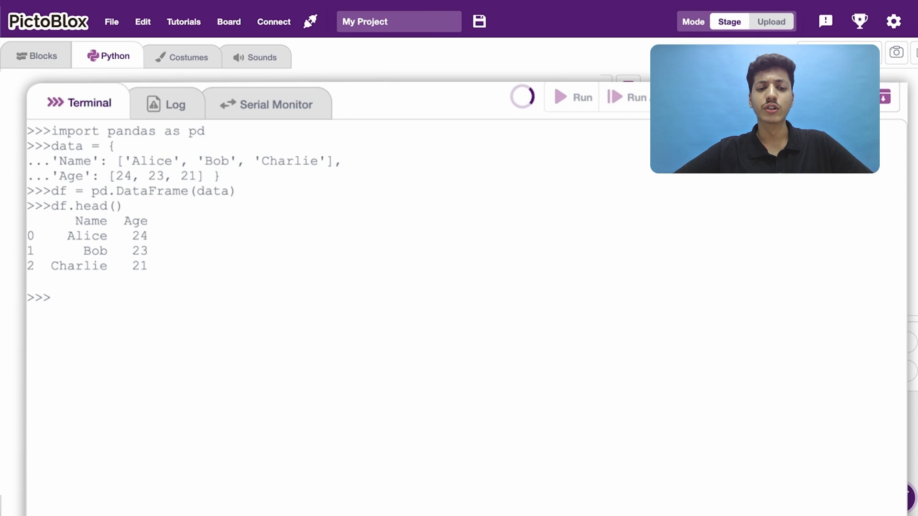
{"action": "type", "text": "for"}
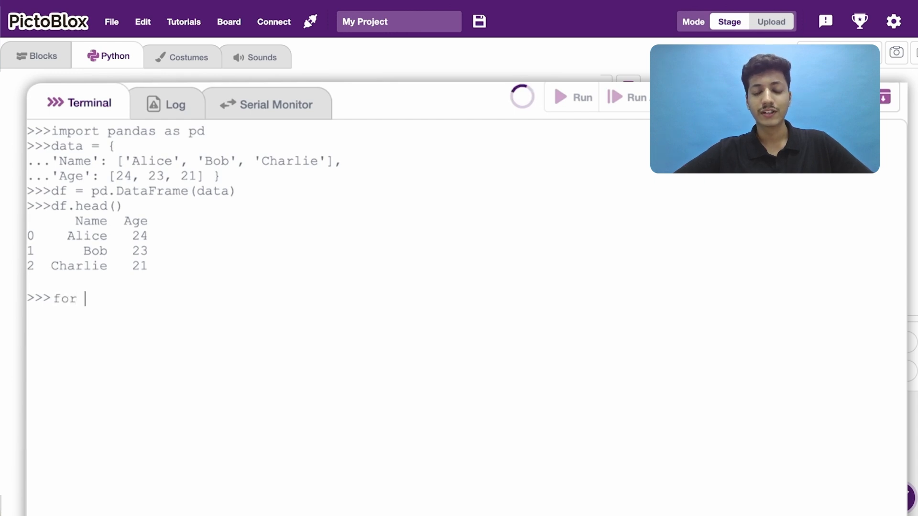
Write 'for row in df.values:' with an indented print(row) body.
{"action": "type", "text": "r"}
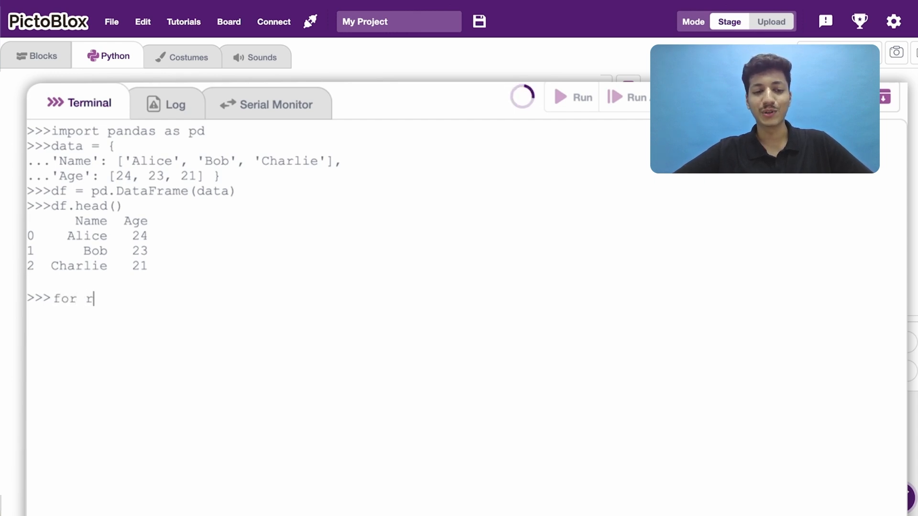
{"action": "type", "text": "ow in df.v"}
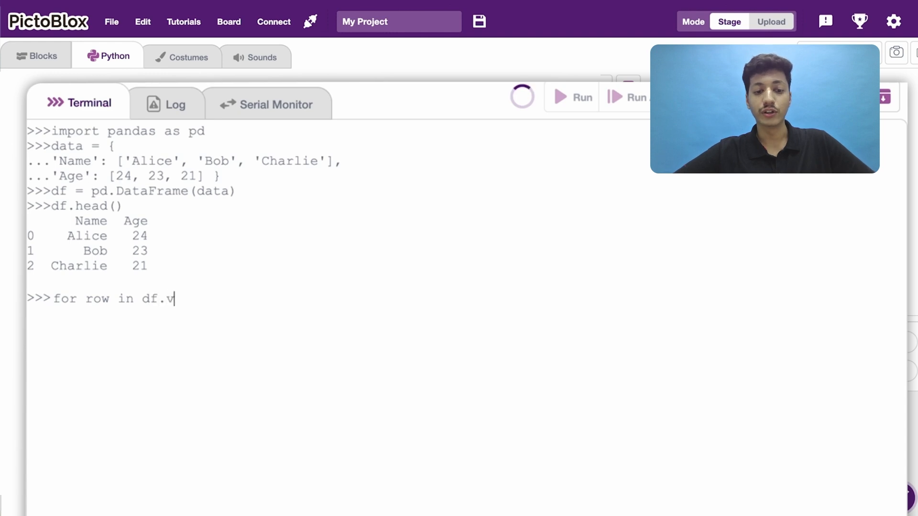
{"action": "type", "text": "alues:"}
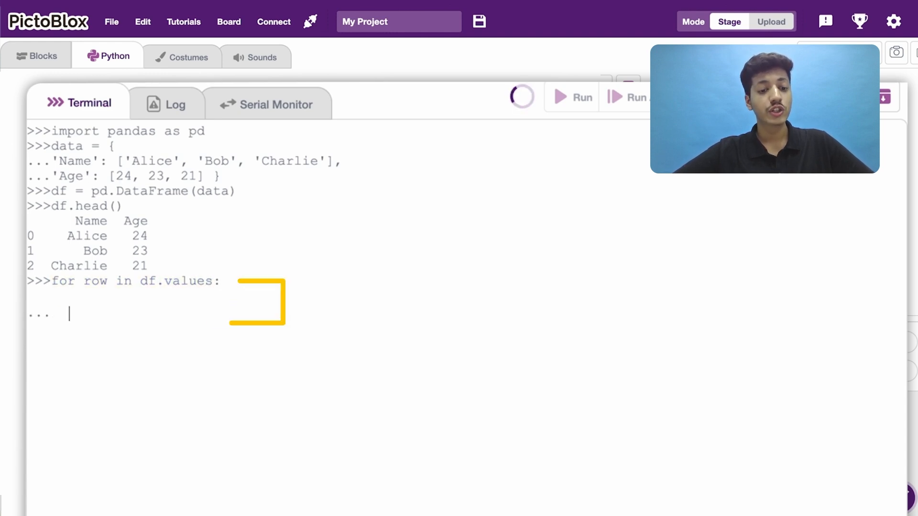
{"action": "type", "text": "print"}
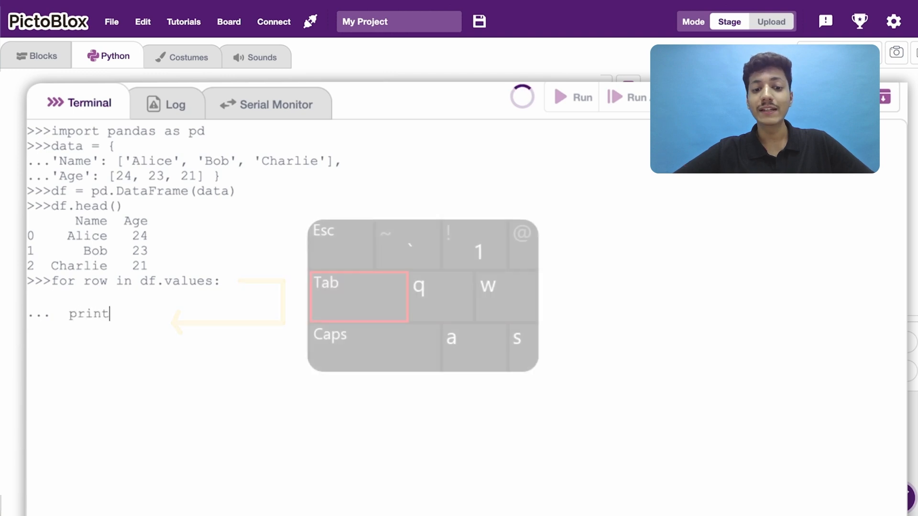
{"action": "type", "text": "(row)"}
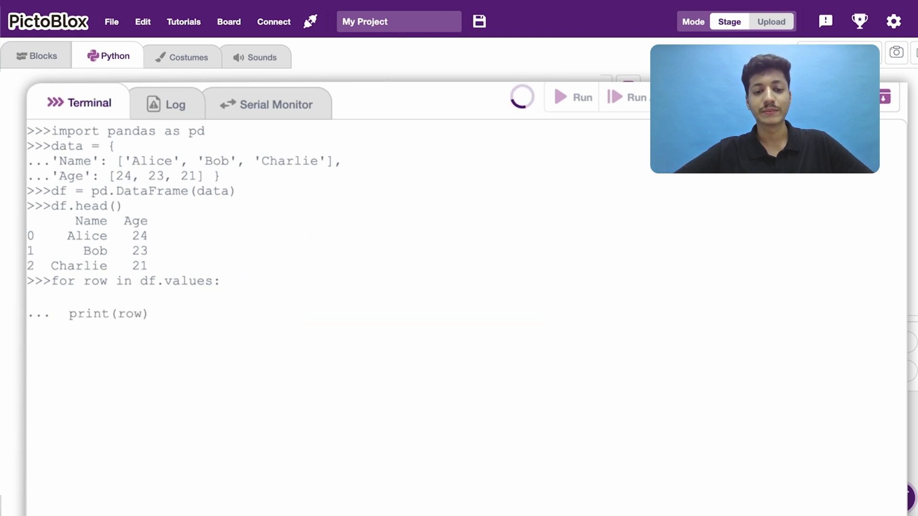